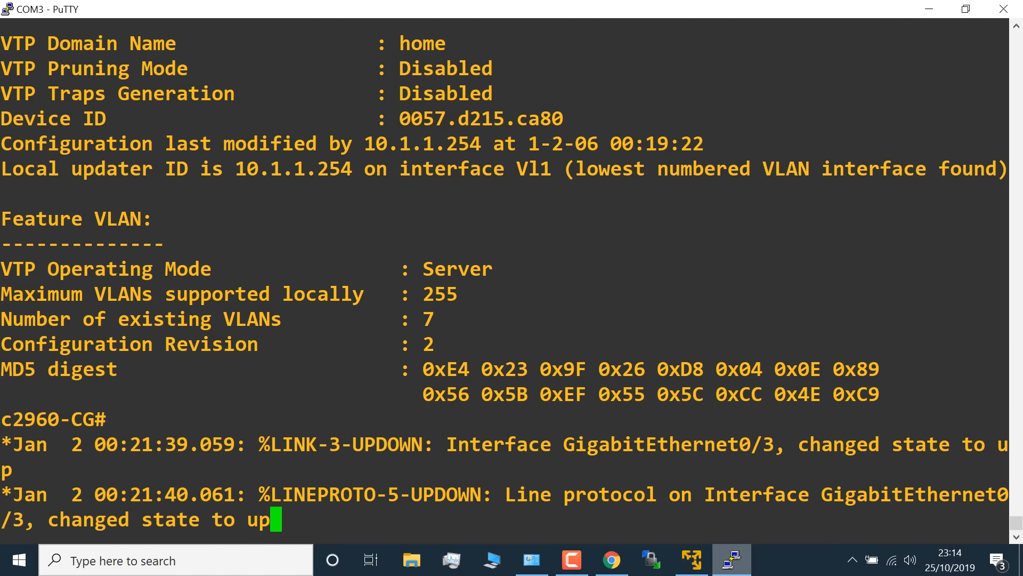
Step: Run 'sh ip int bri' to confirm GigabitEthernet0/1–0/3 are up
key("Return")
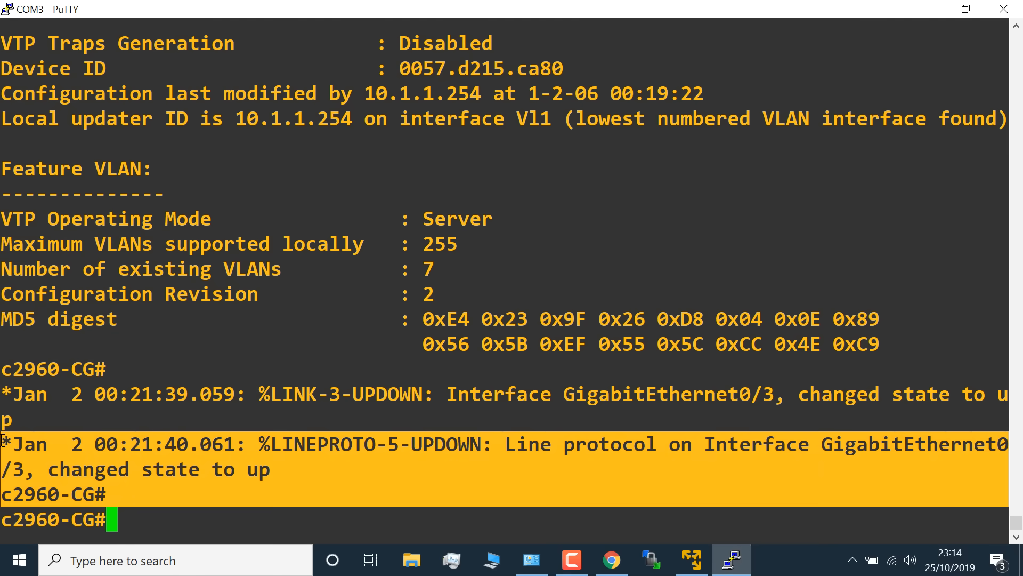
type("sh ip int bri")
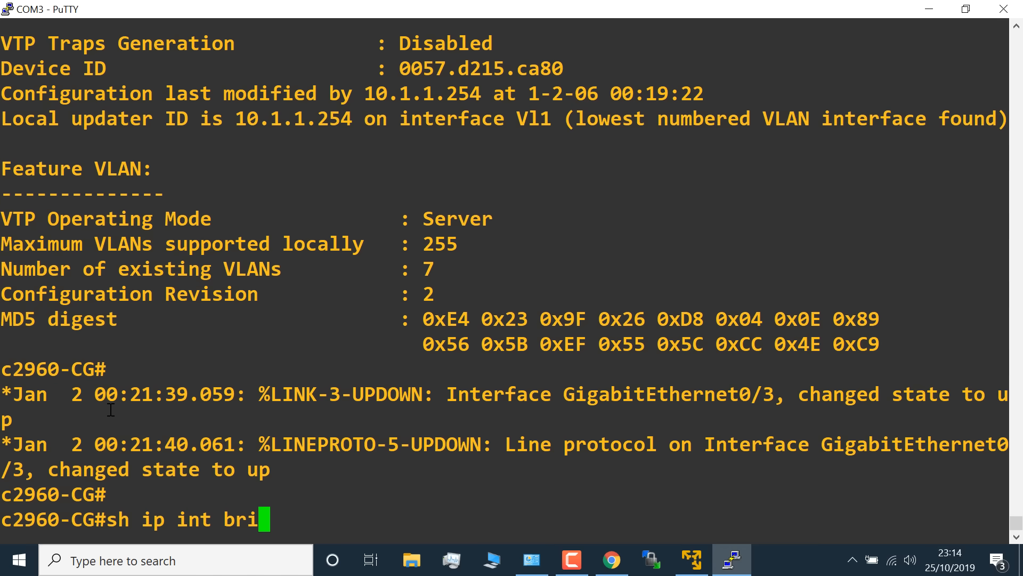
key("Return")
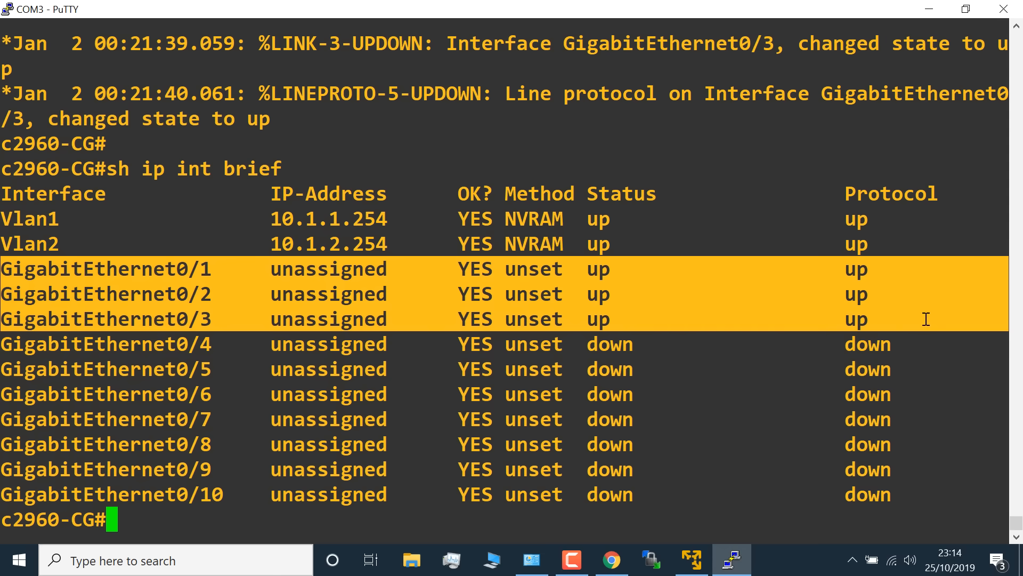
Step: Configure GigabitEthernet0/3 with 'switchport mode access' and 'switchport access vlan 2'
type("sh")
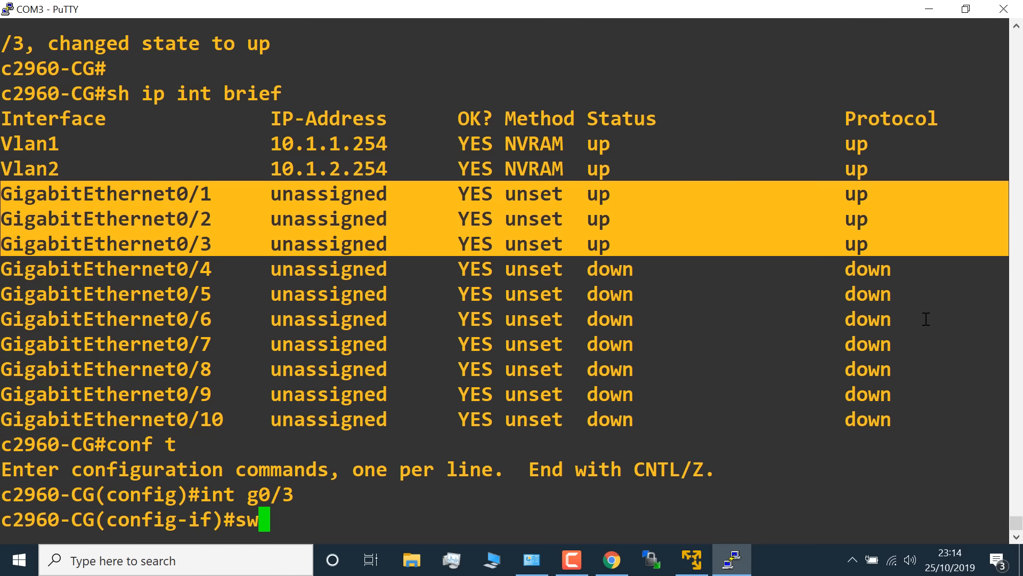
type("switchport mode access")
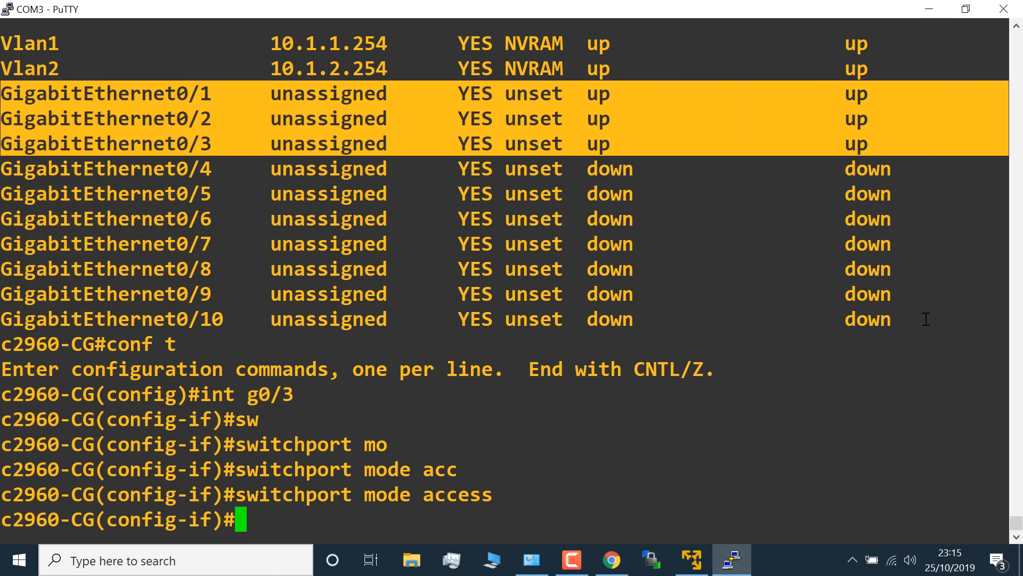
type("switc")
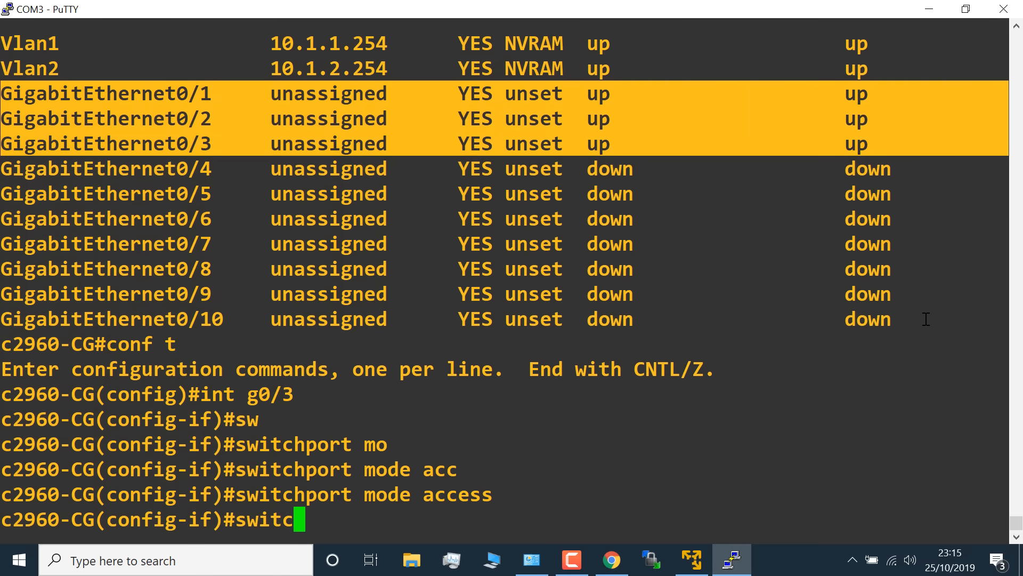
type("switchport access")
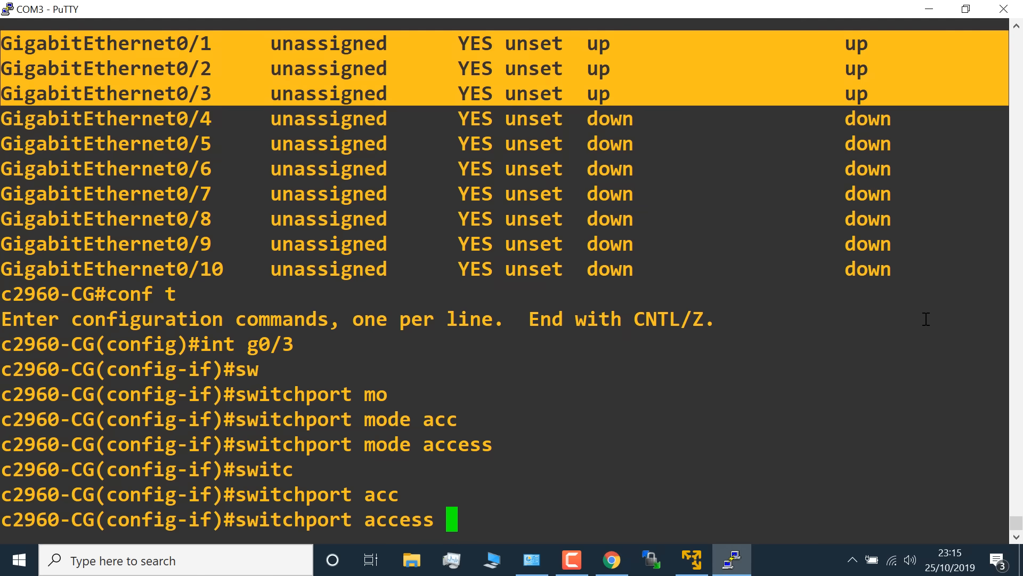
type("vlan 2")
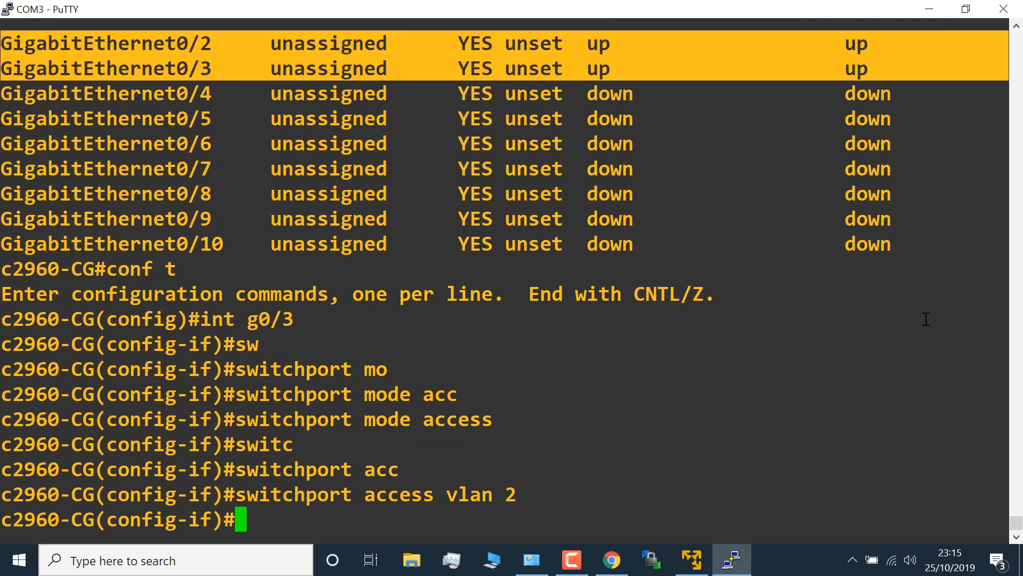
Step: Exit config mode and page through 'sh run' to the Gi0/2 and Gi0/3 VLAN 2 entries
type("end")
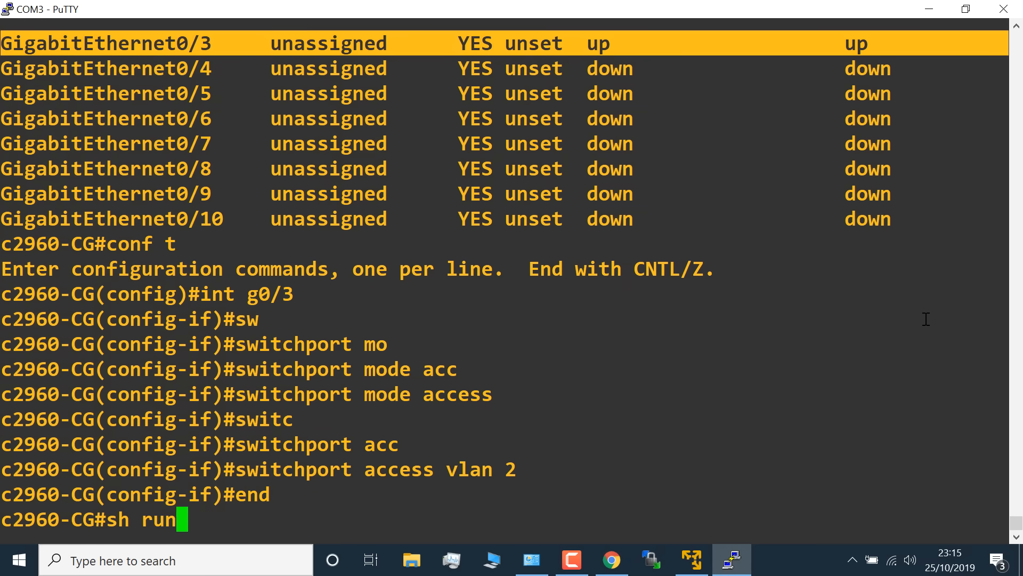
key("Return")
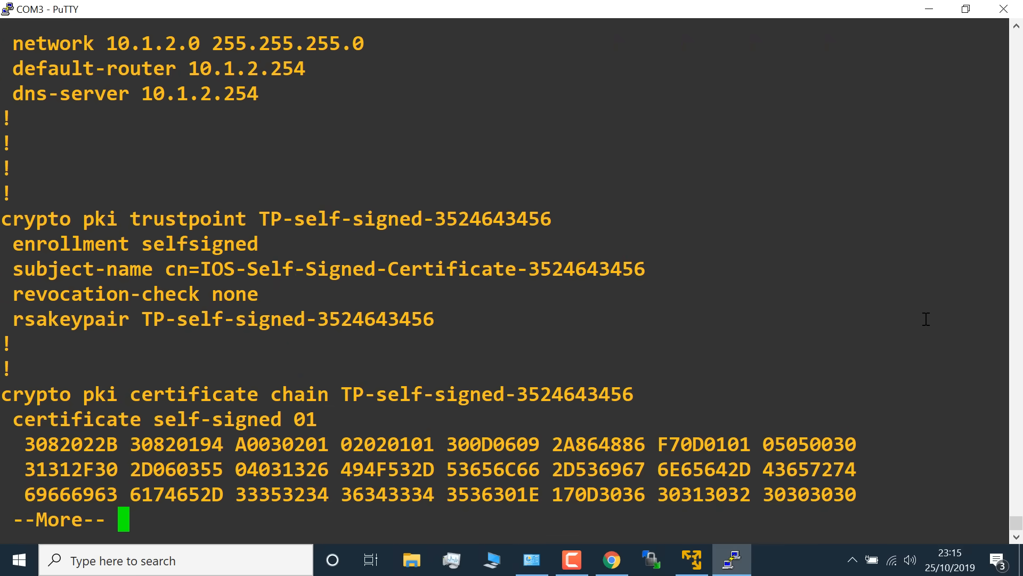
key("space")
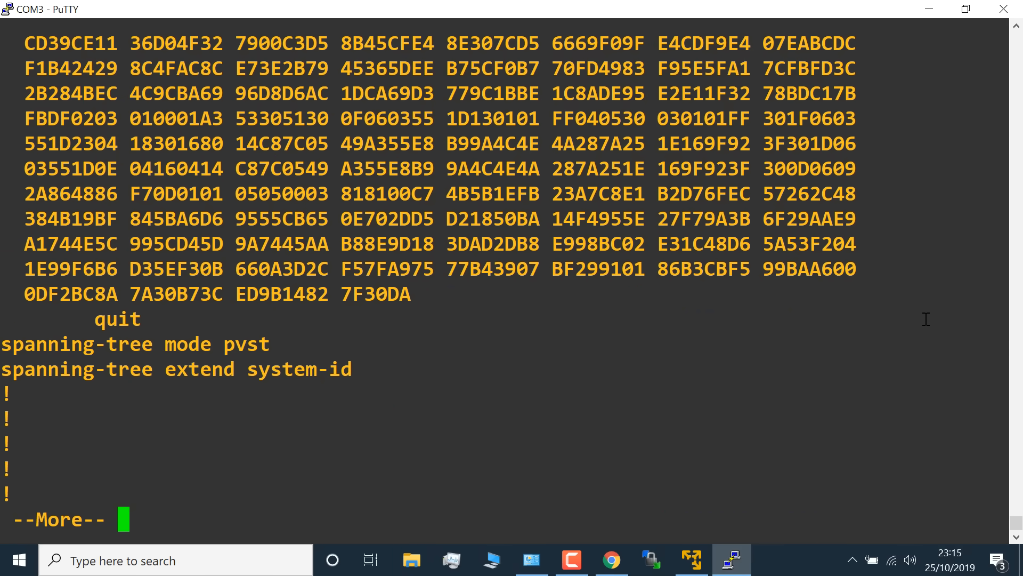
key("space")
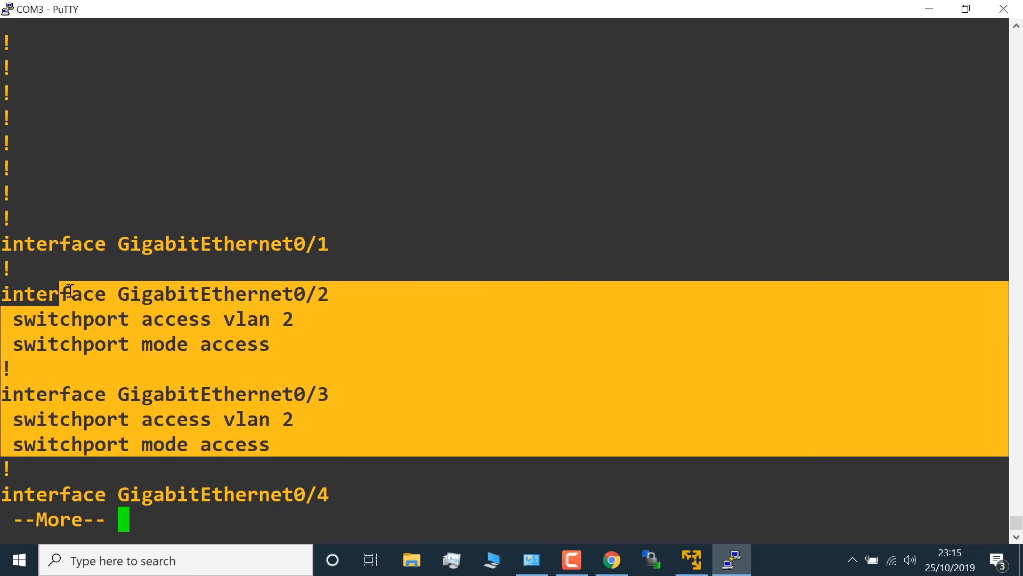
mouse_move(700, 51)
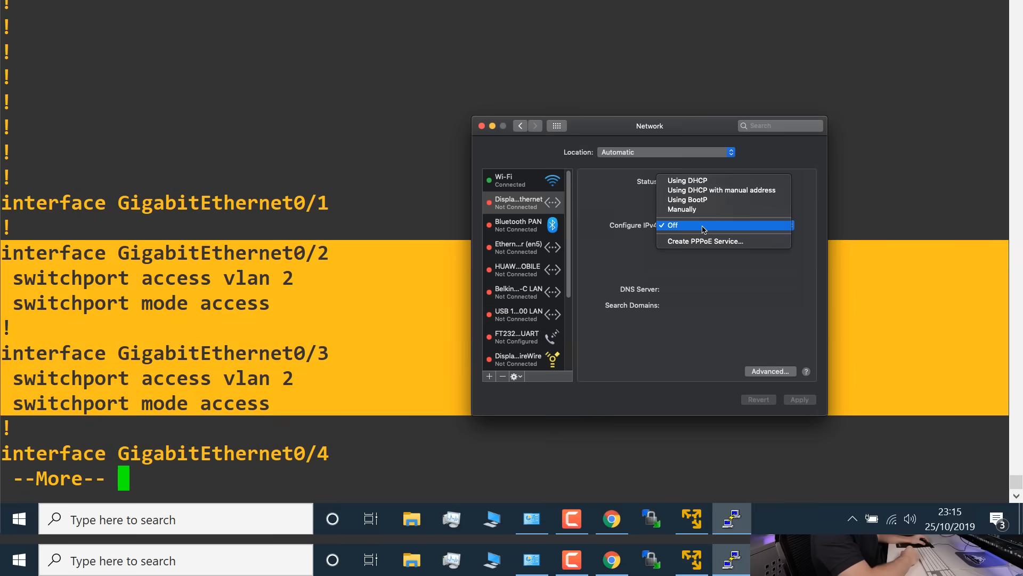
Step: Set Configure IPv4 to Using DHCP, apply, and select the assigned address 10.1.2.3
left_click(686, 180)
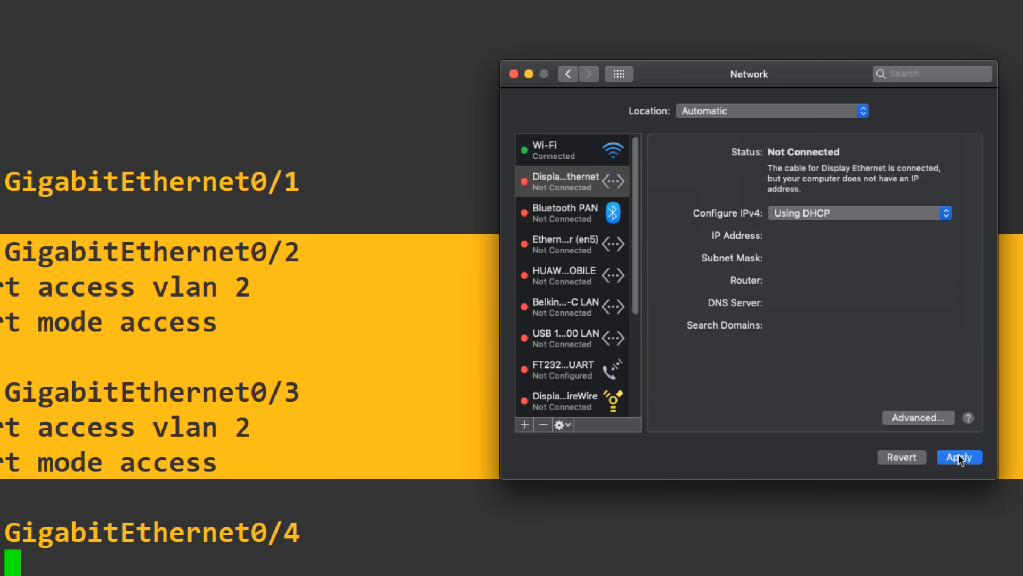
left_click(959, 456)
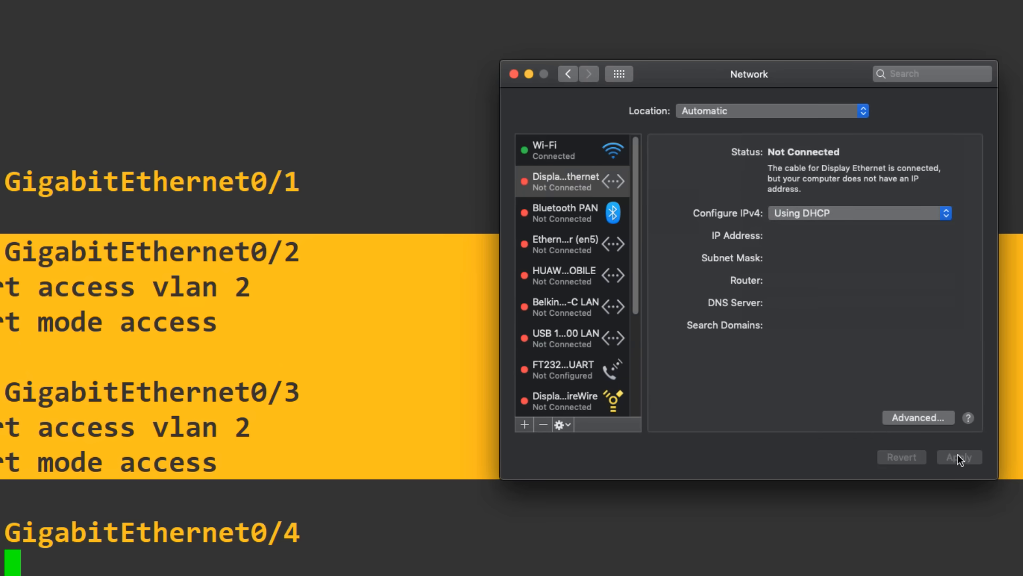
left_click(959, 456)
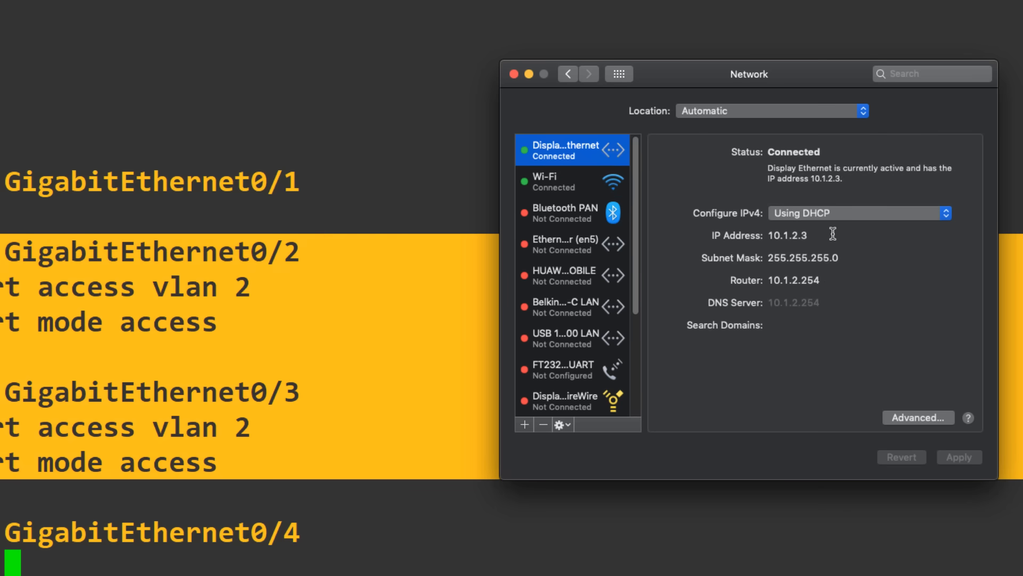
double_click(787, 235)
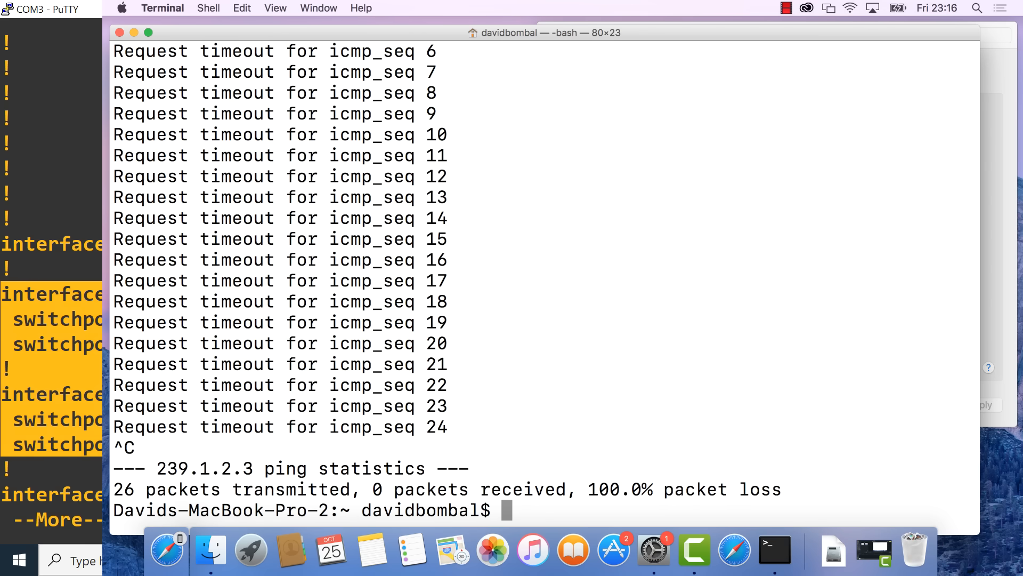
Step: Ping 10.1.2.3 from Terminal
type("ping 10.12")
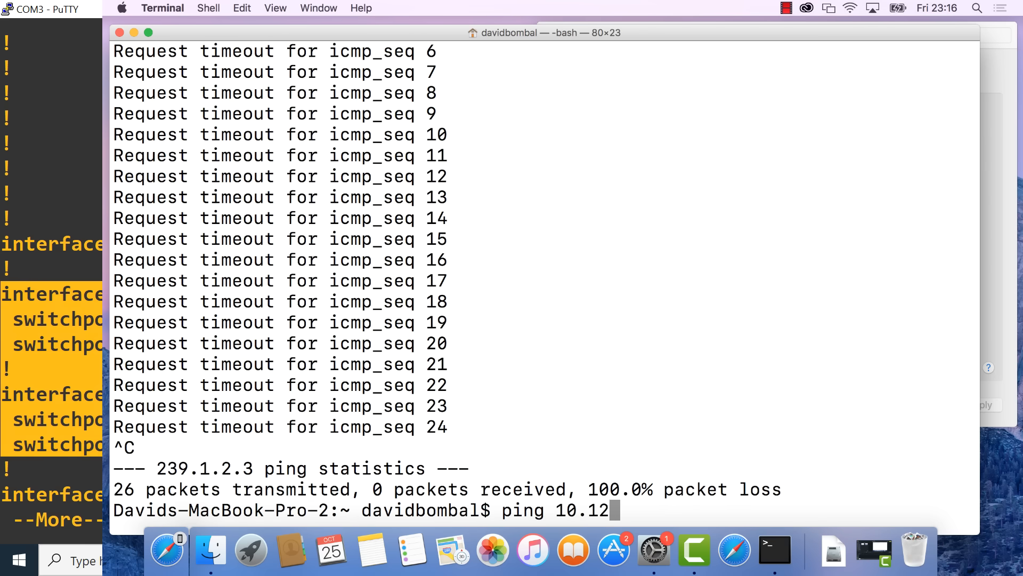
key("Return")
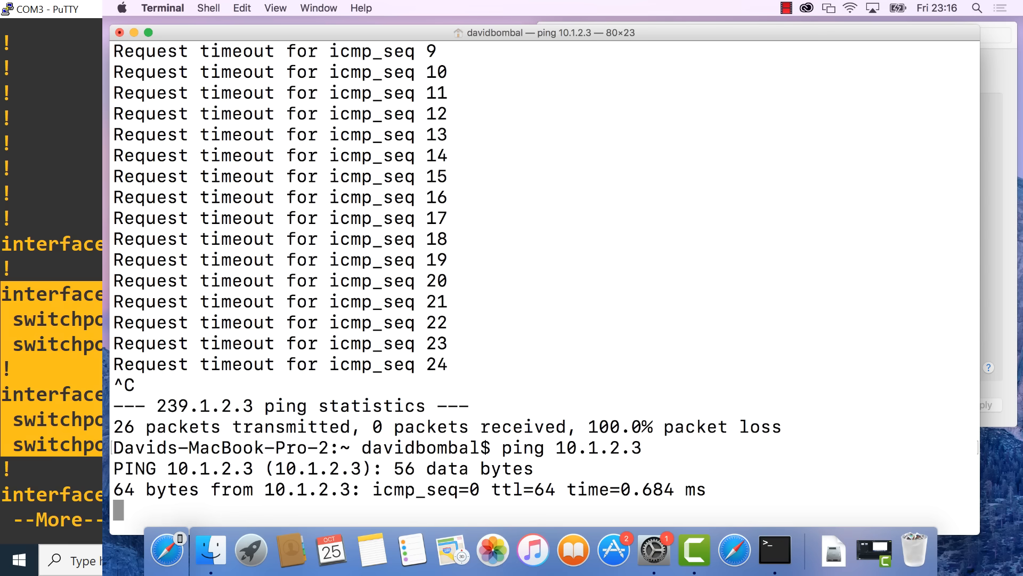